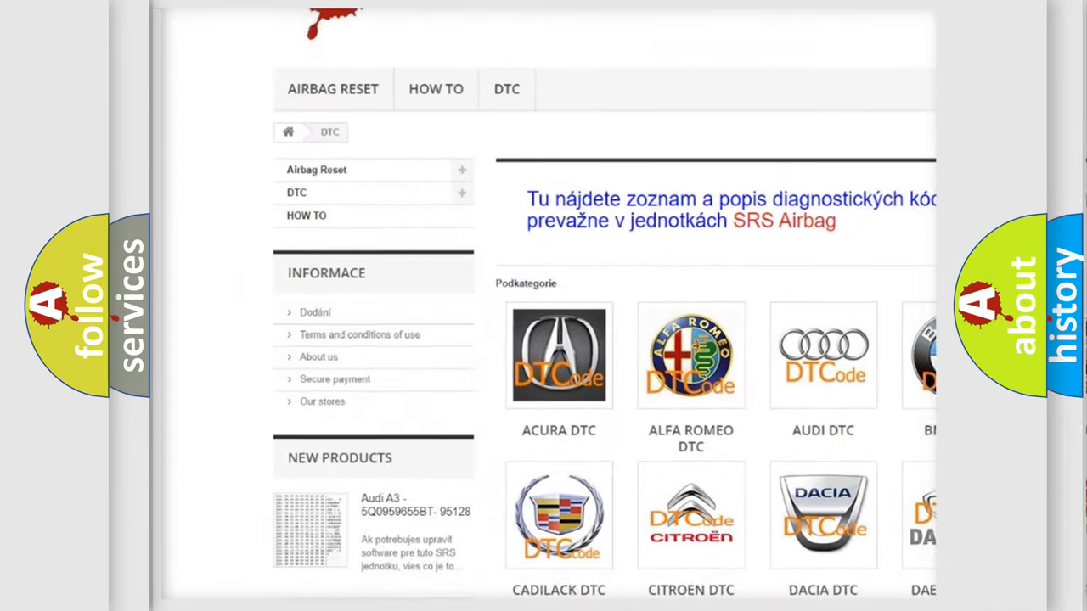
scroll(down, 3)
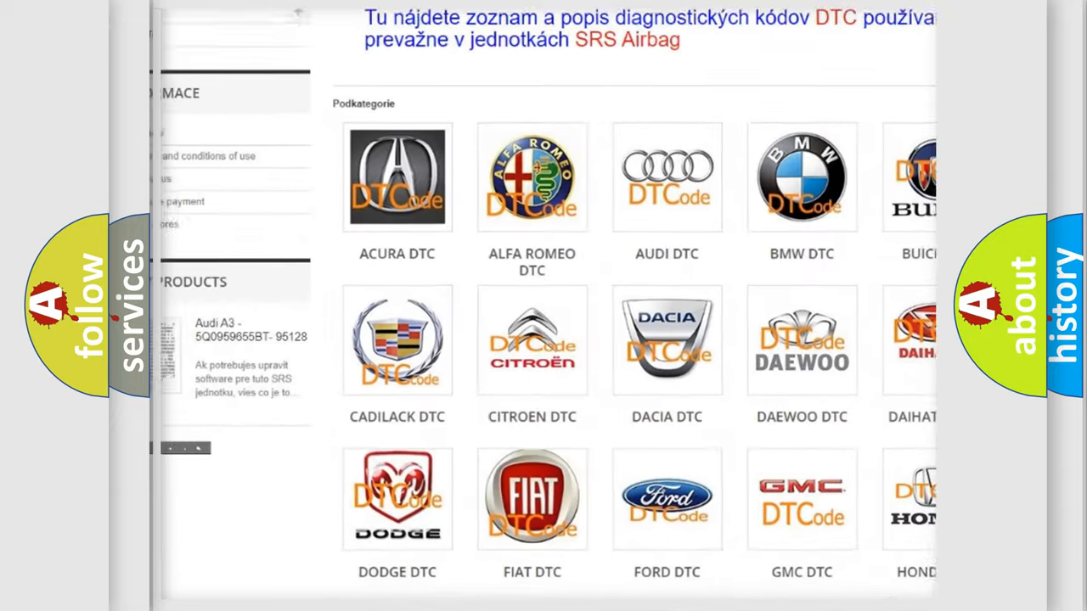
scroll(down, 3)
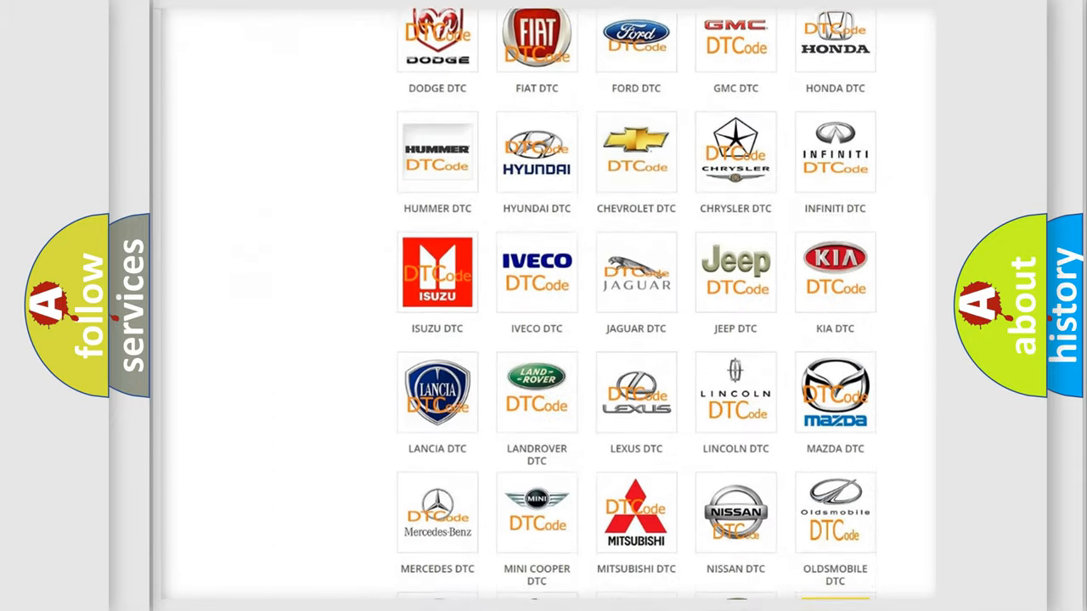
scroll(down, 3)
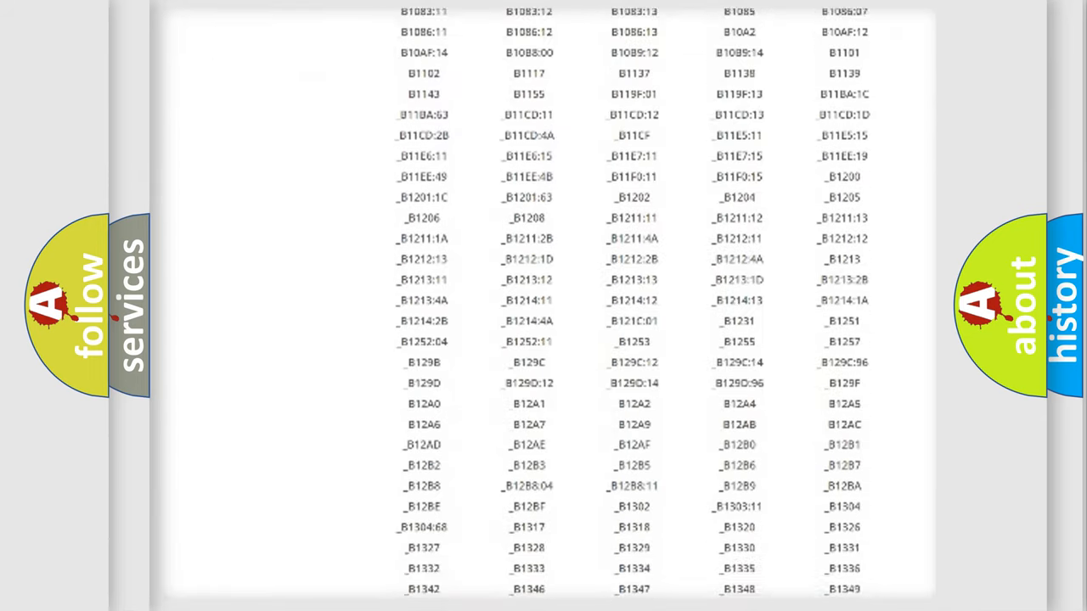
scroll(down, 3)
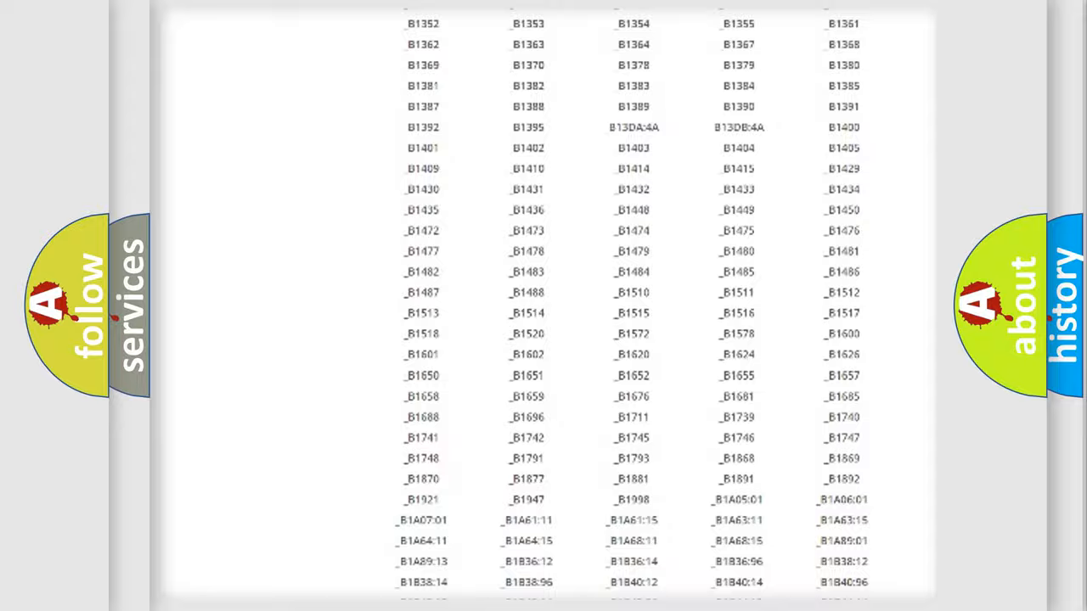